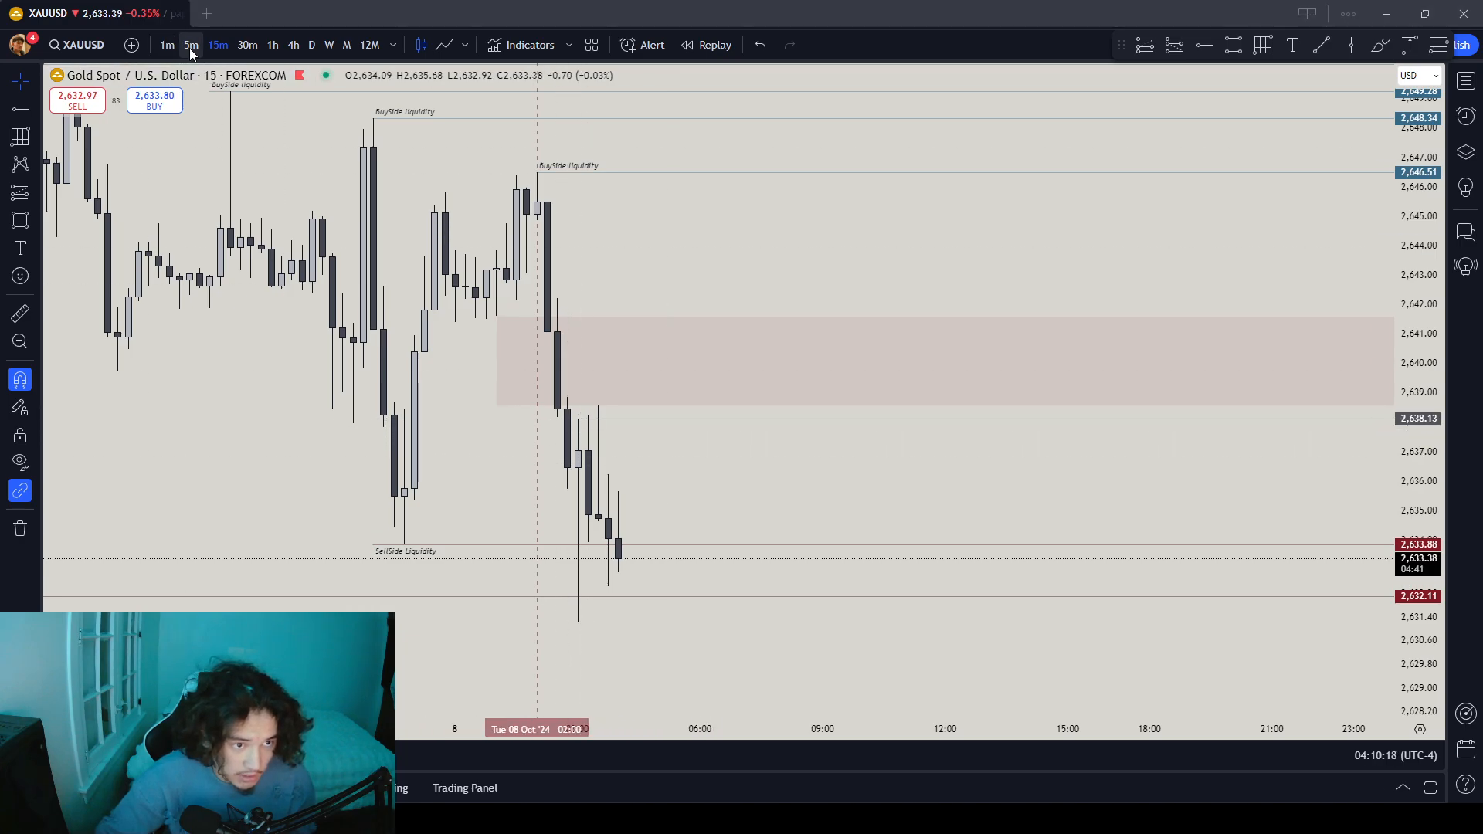
click(190, 44)
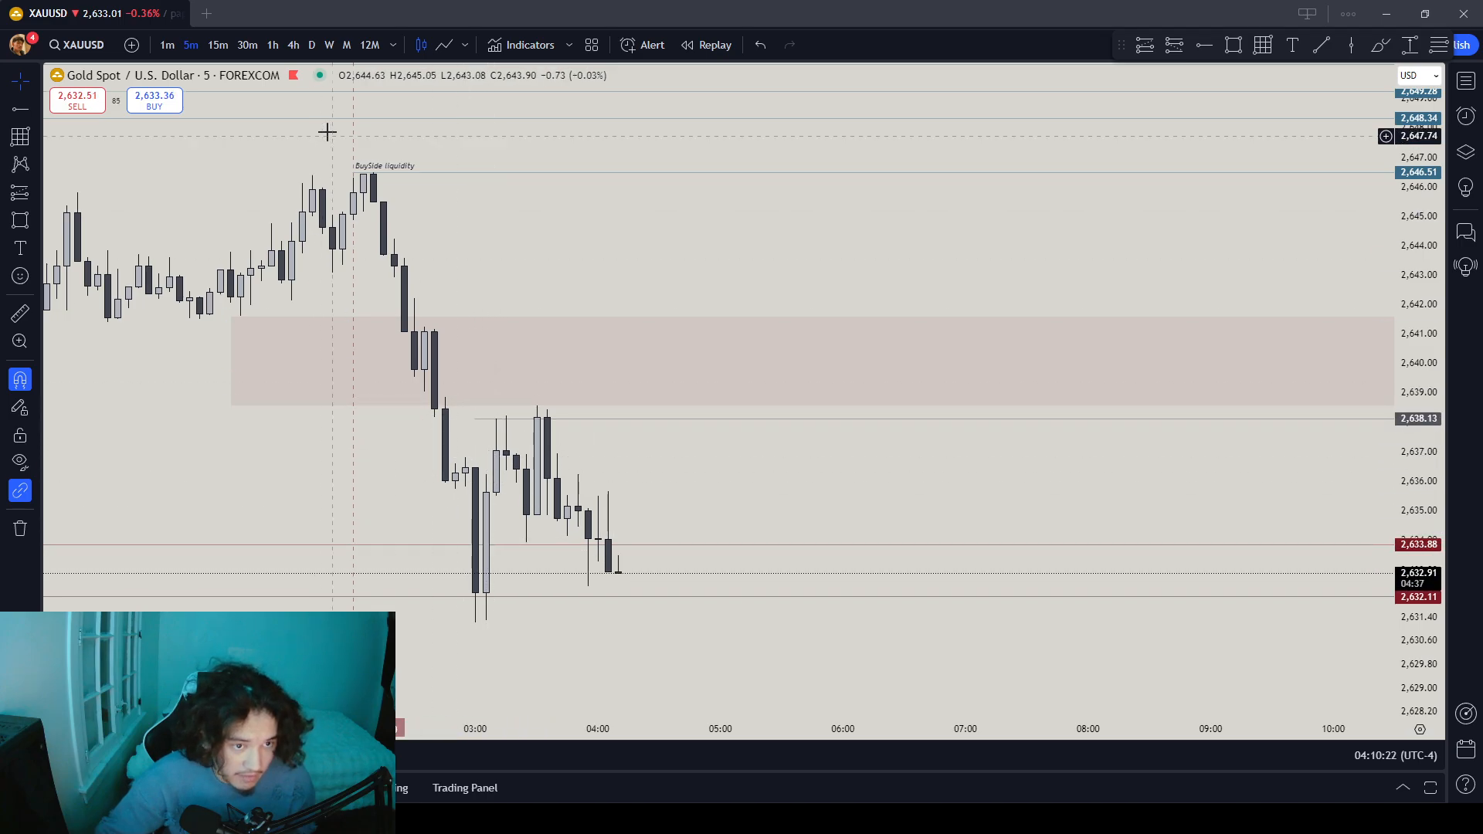
click(218, 45)
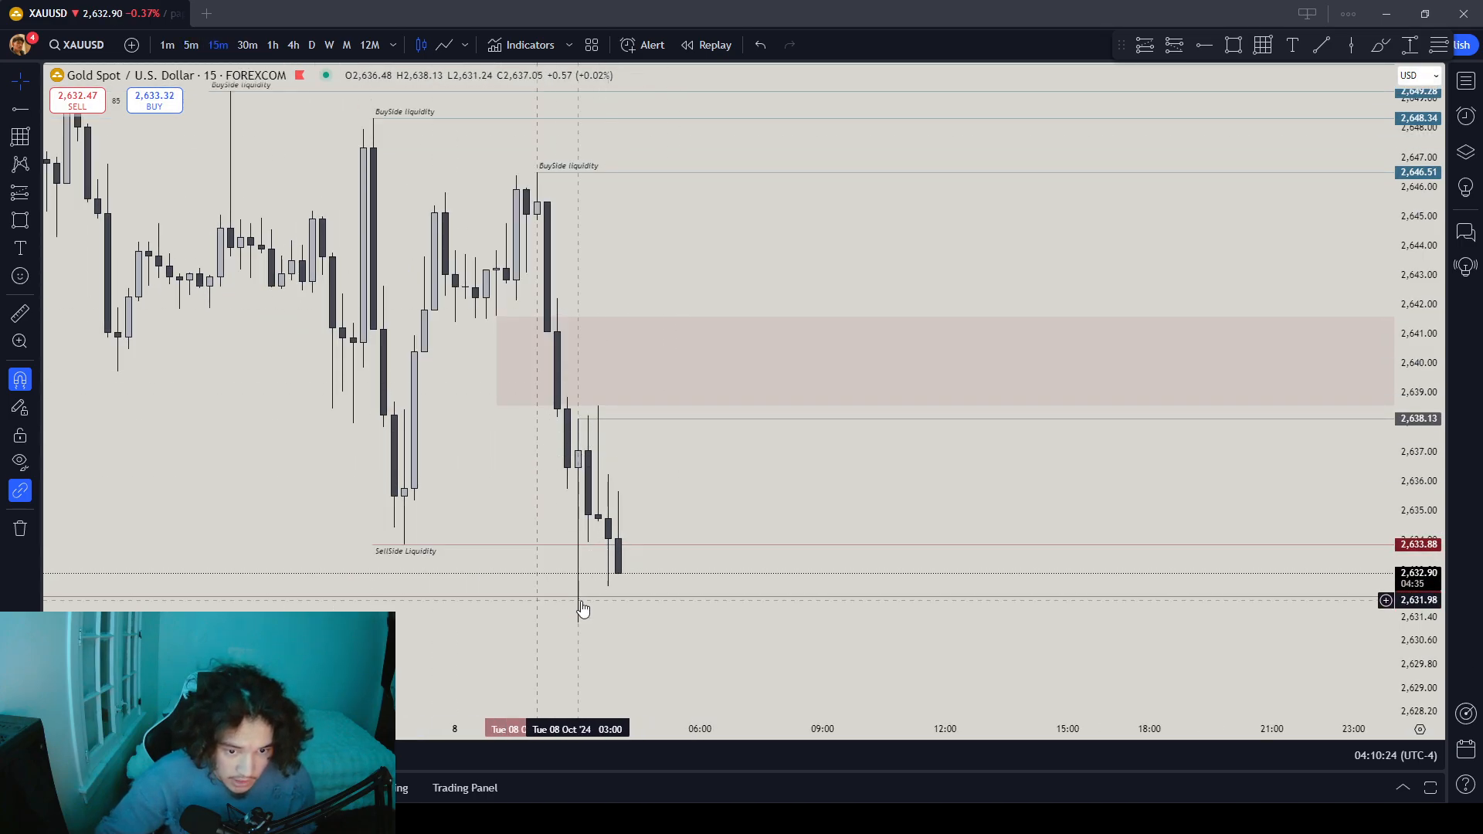
mouse_move(582, 477)
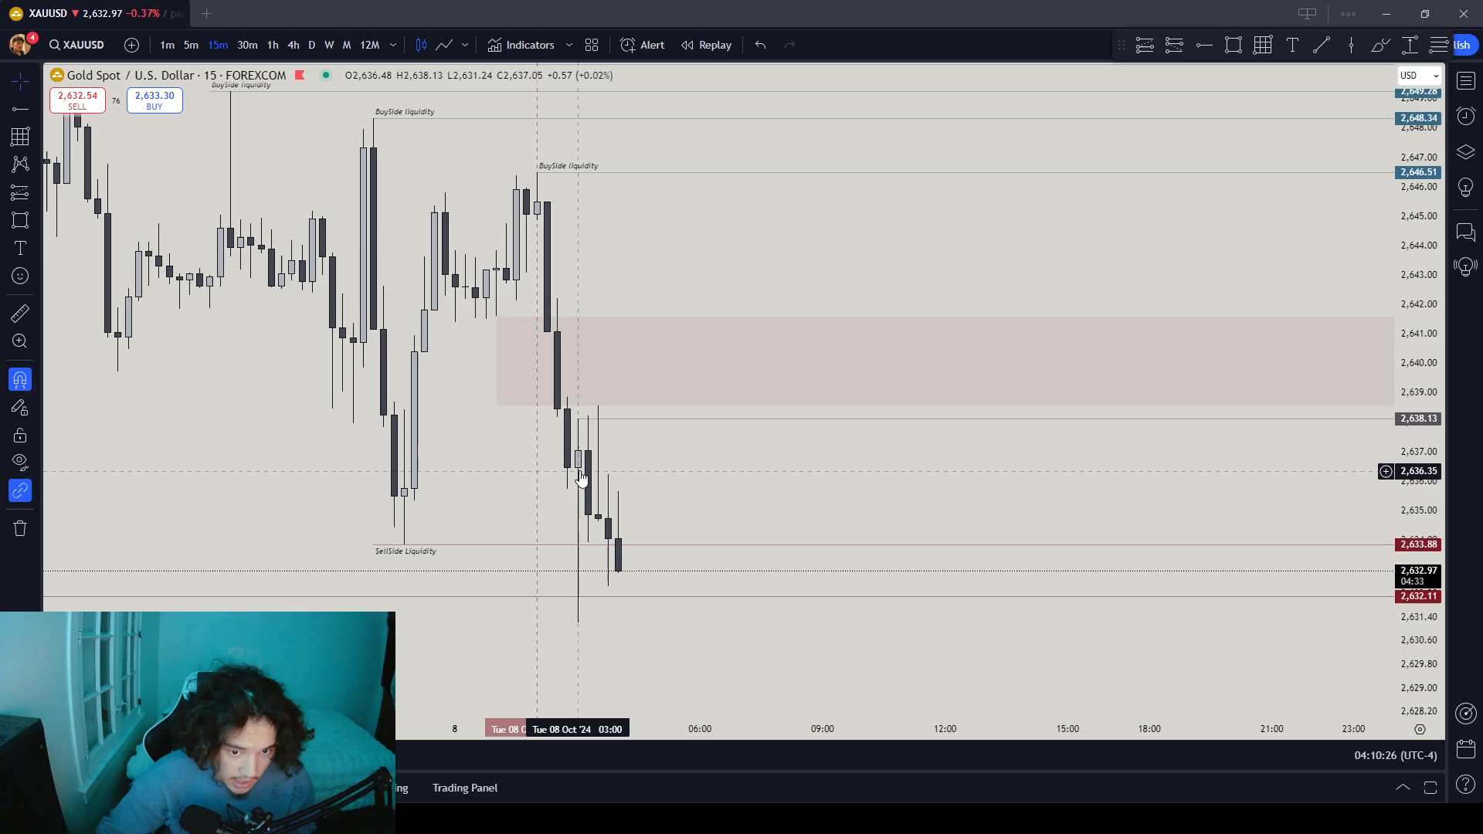